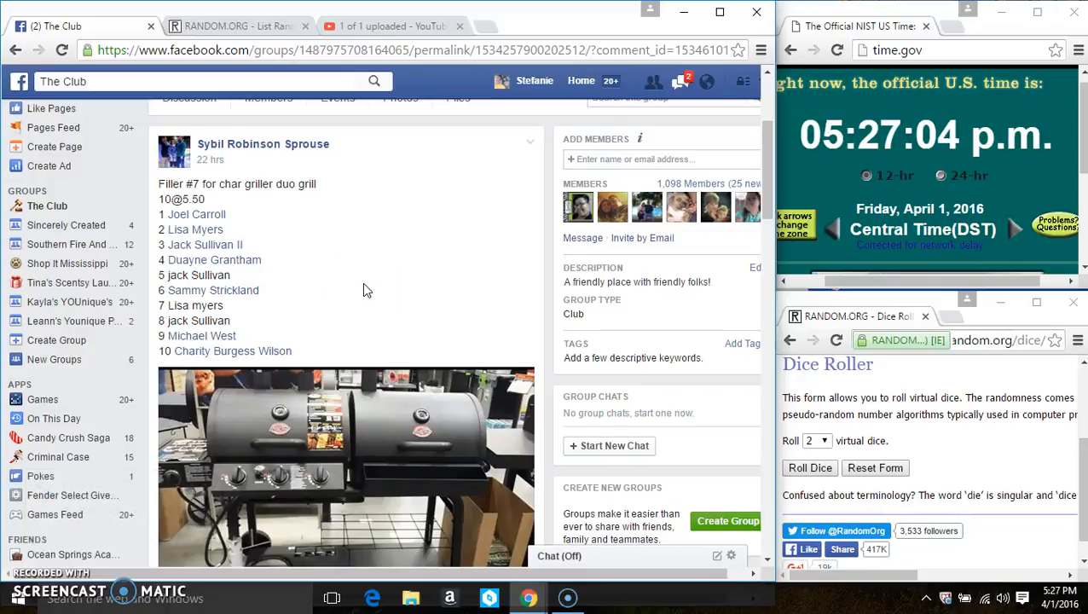
pyautogui.moveTo(196, 245)
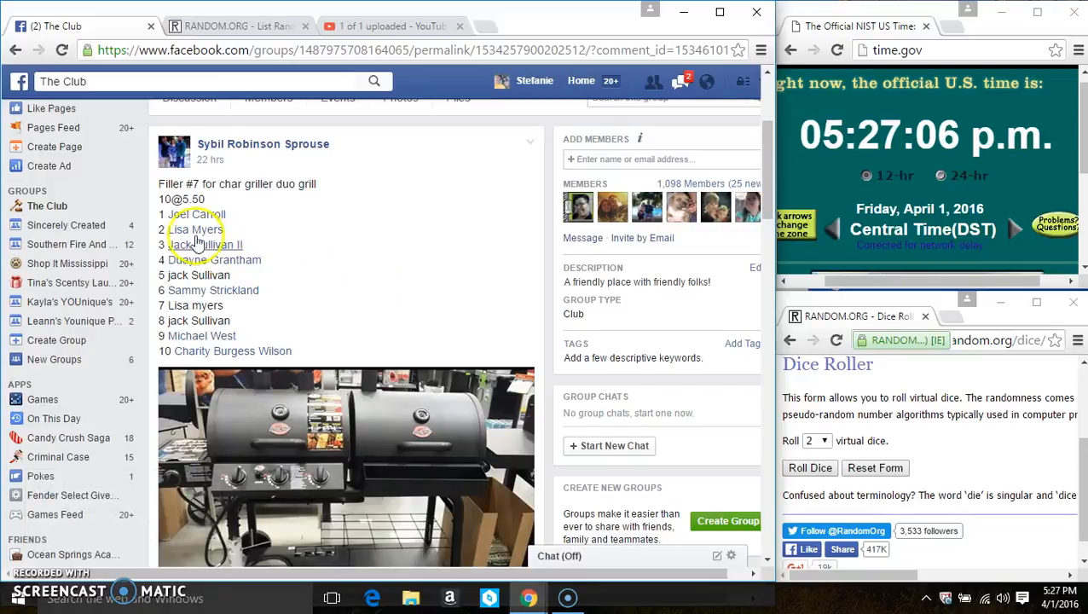
# Select the ten numbered giveaway names in the Facebook grill post to copy them
pyautogui.moveTo(160, 215); pyautogui.dragTo(294, 351)
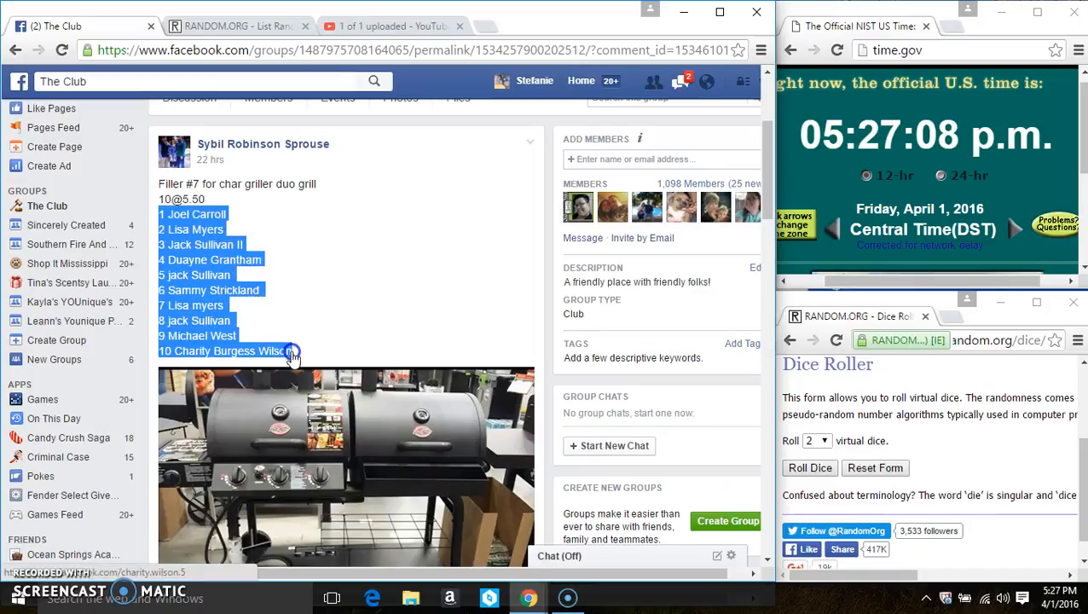
pyautogui.scroll(-3)
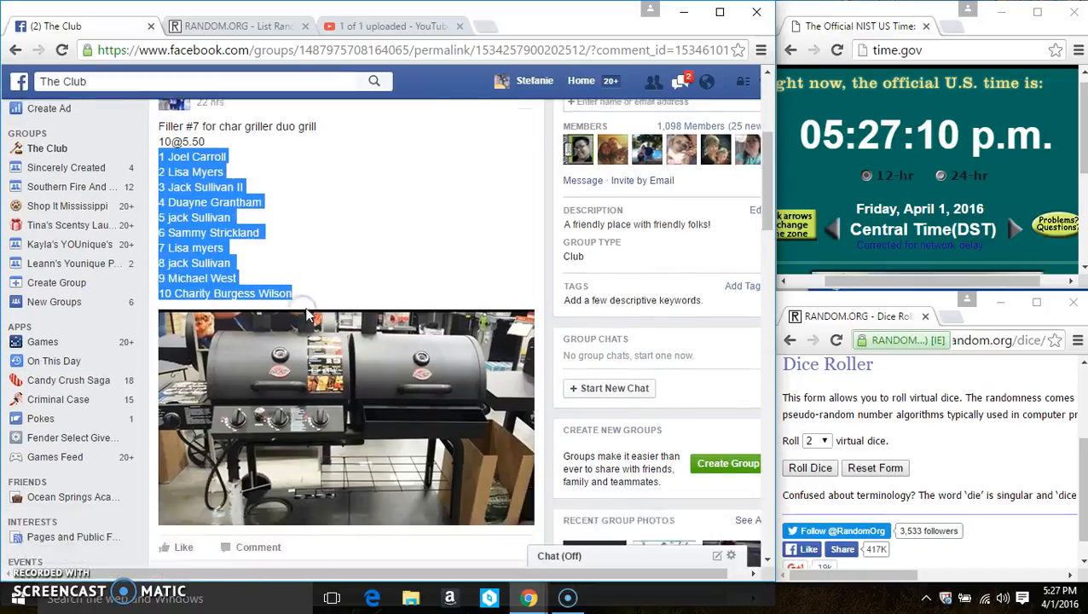
pyautogui.scroll(-3)
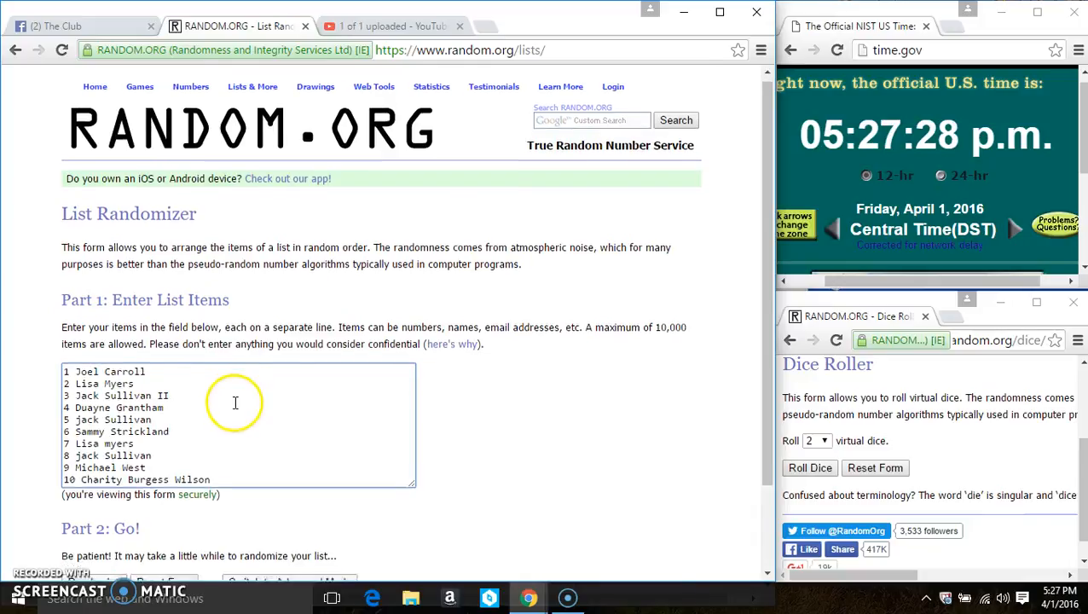
# Roll the two virtual dice in the Dice Roller window (both land on two)
pyautogui.scroll(-3)
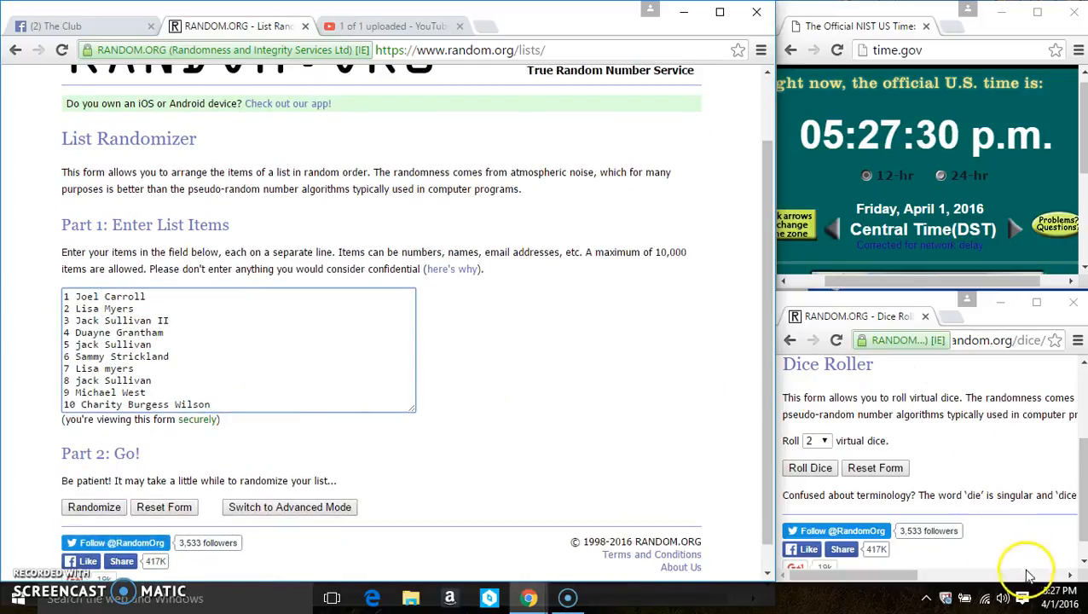
pyautogui.click(1054, 597)
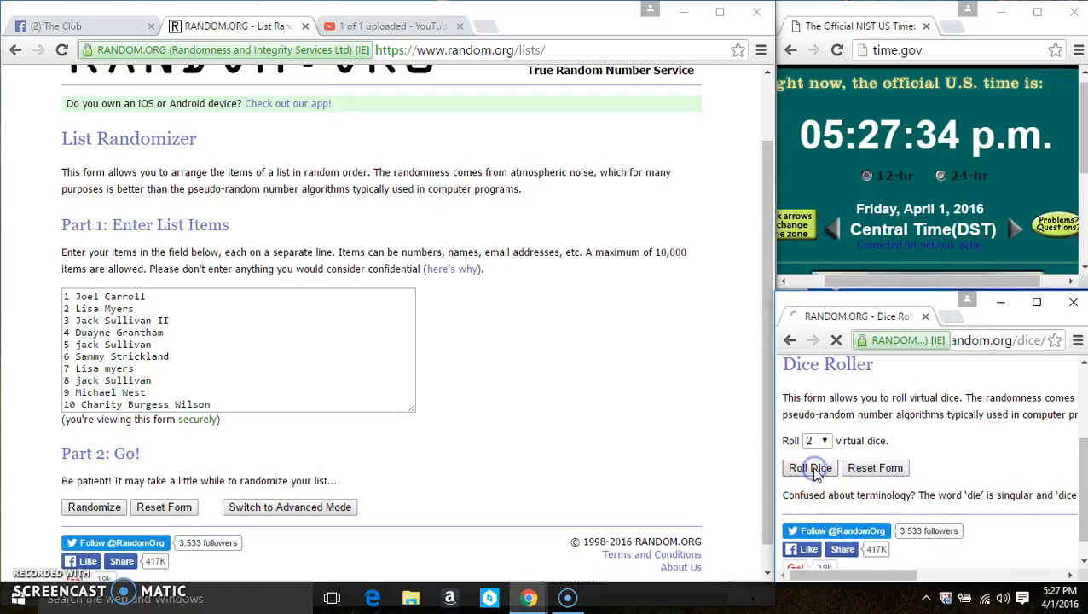
pyautogui.click(809, 468)
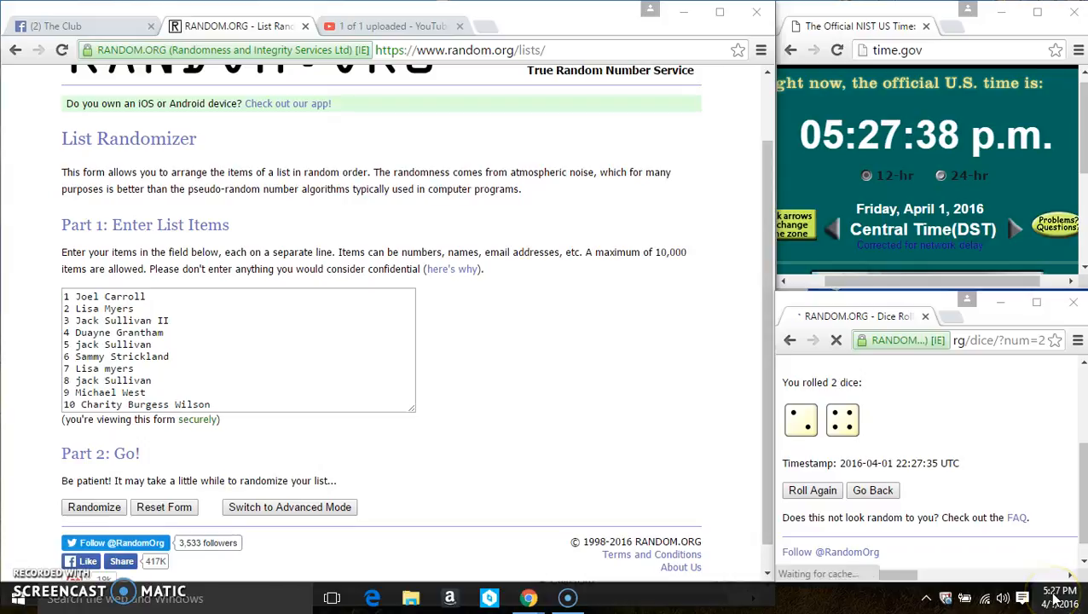
pyautogui.moveTo(730, 426)
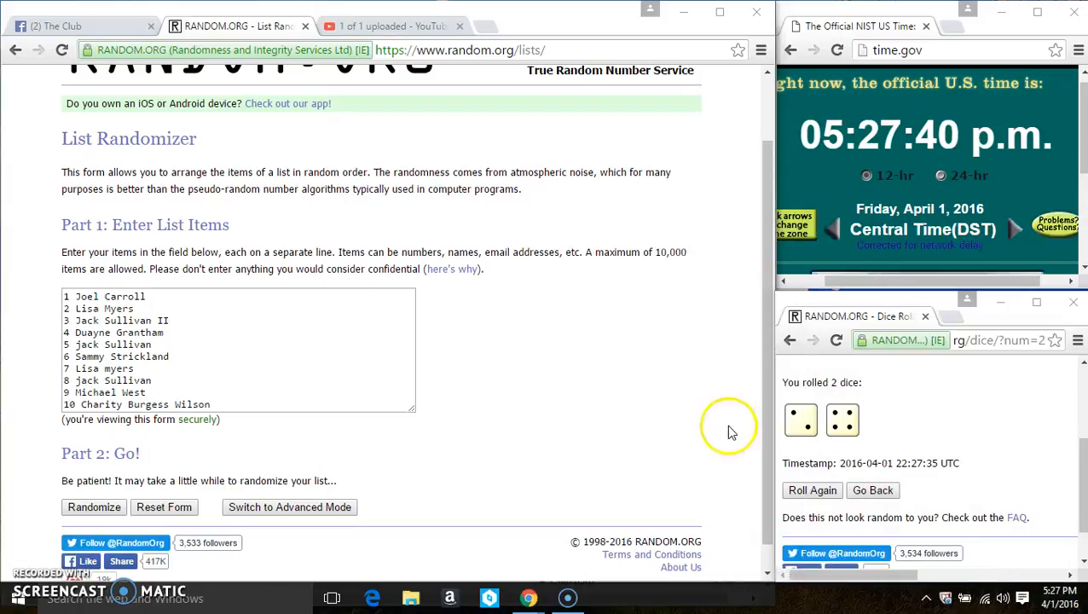
pyautogui.click(94, 506)
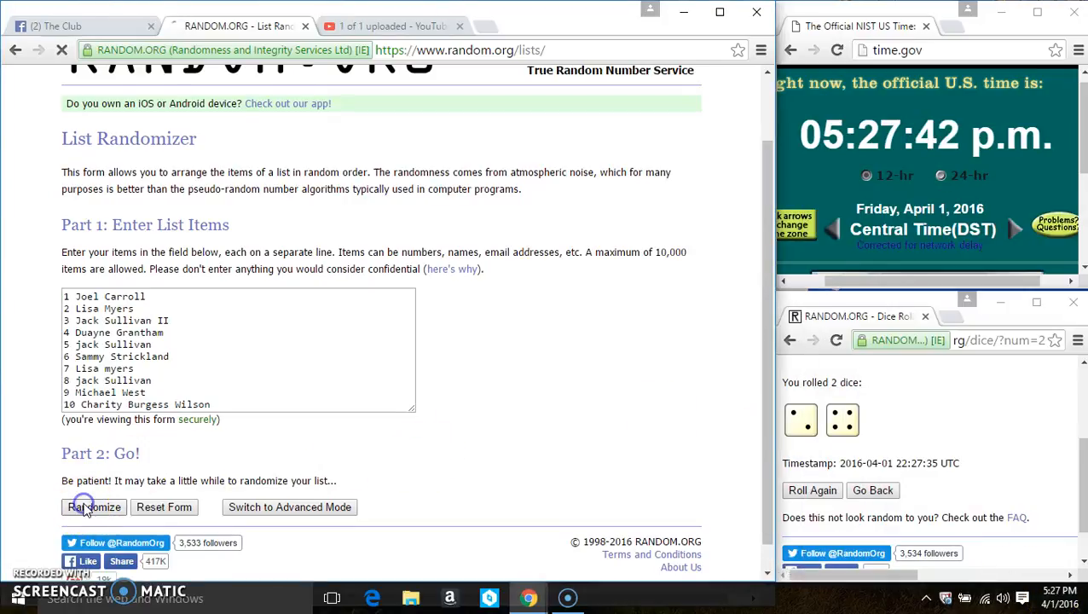
pyautogui.click(92, 507)
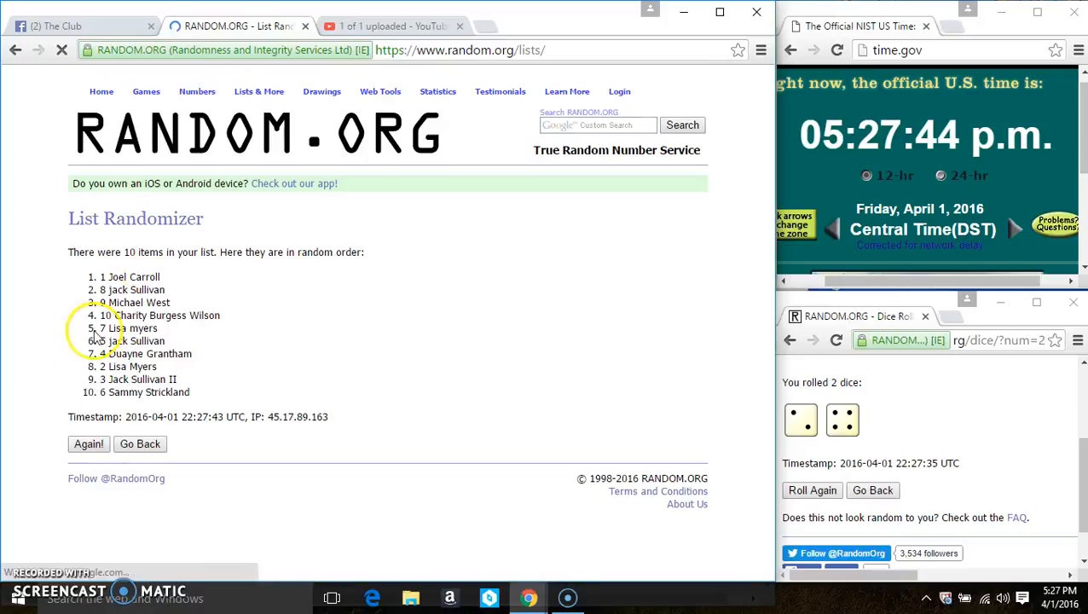
pyautogui.click(89, 444)
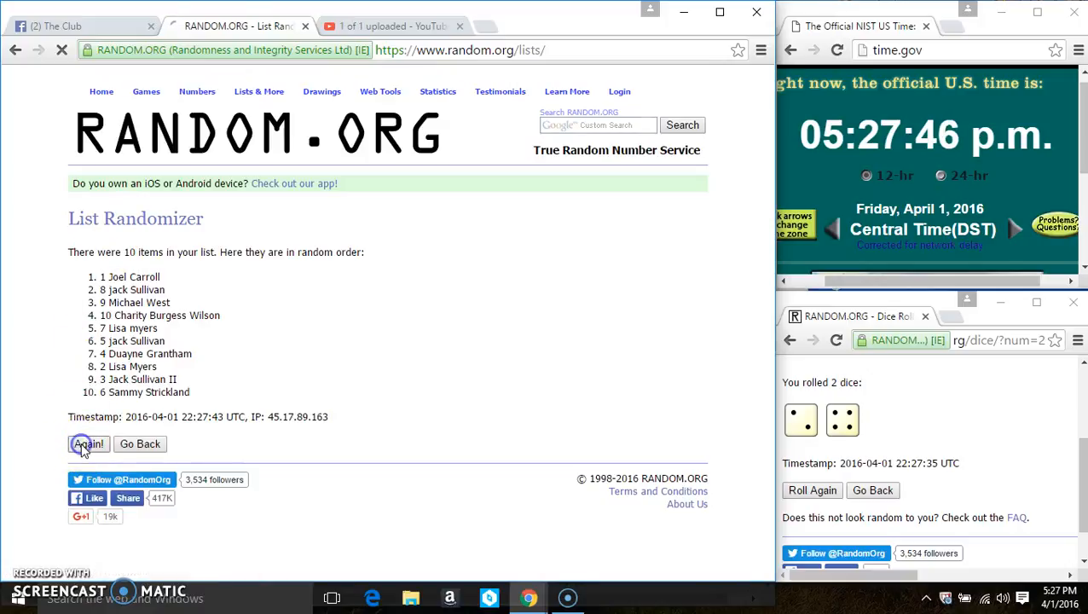
pyautogui.click(88, 444)
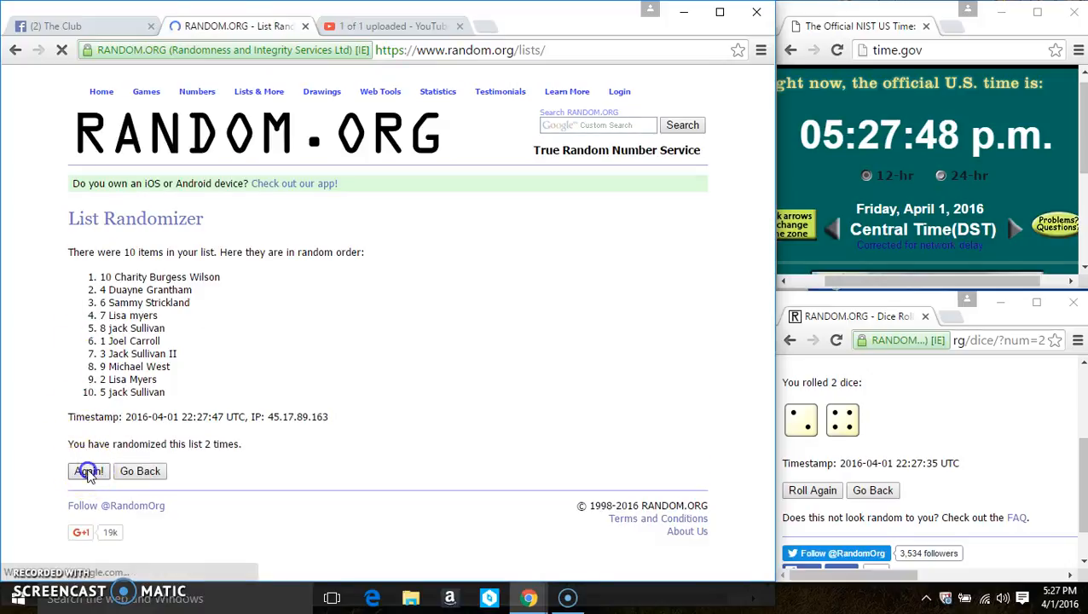
pyautogui.click(89, 471)
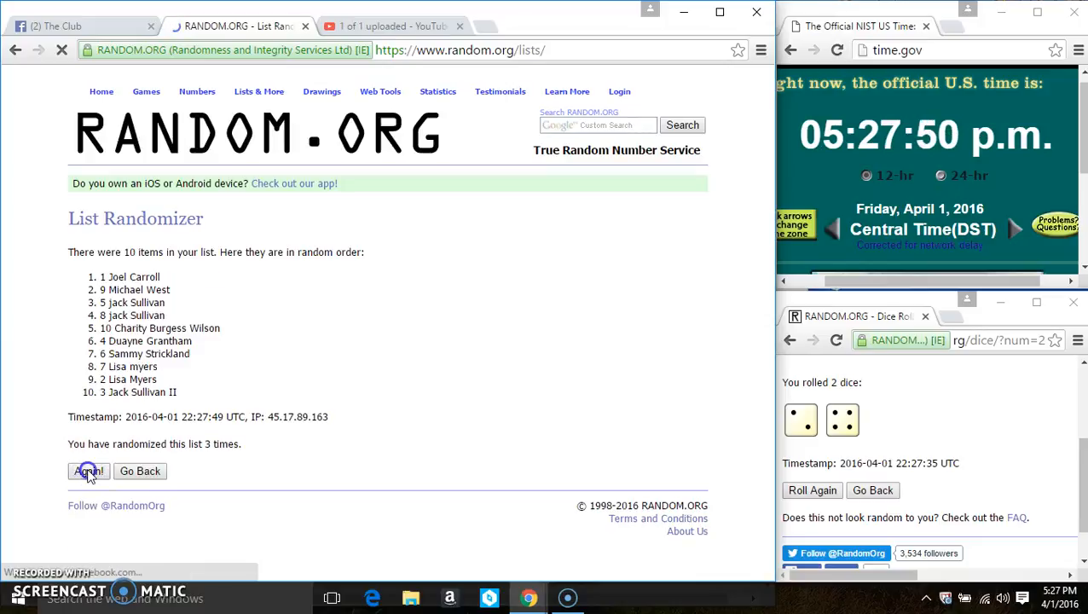
pyautogui.click(88, 471)
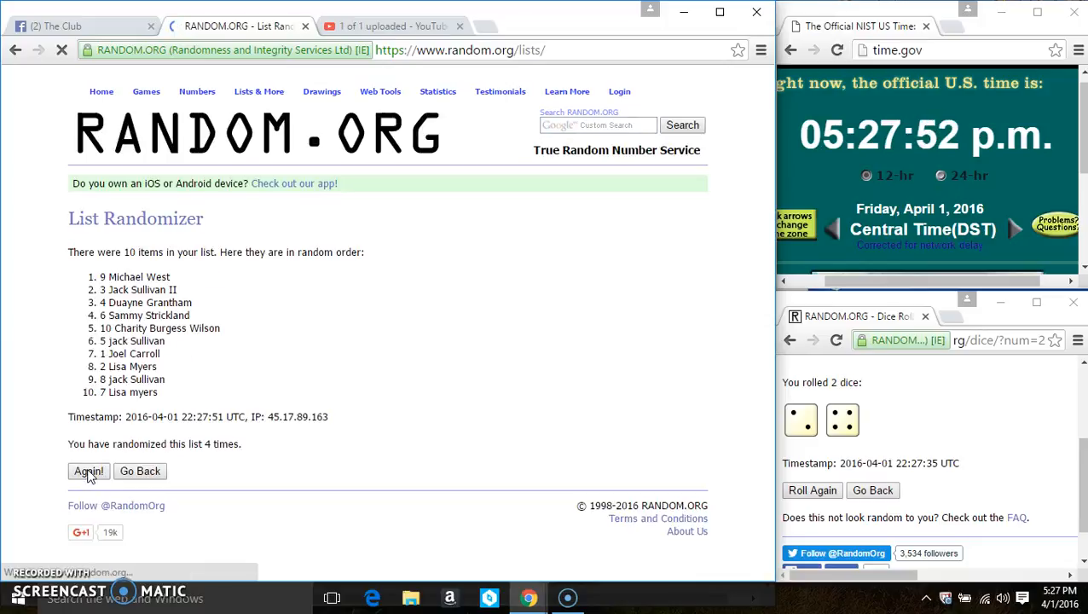
pyautogui.click(89, 471)
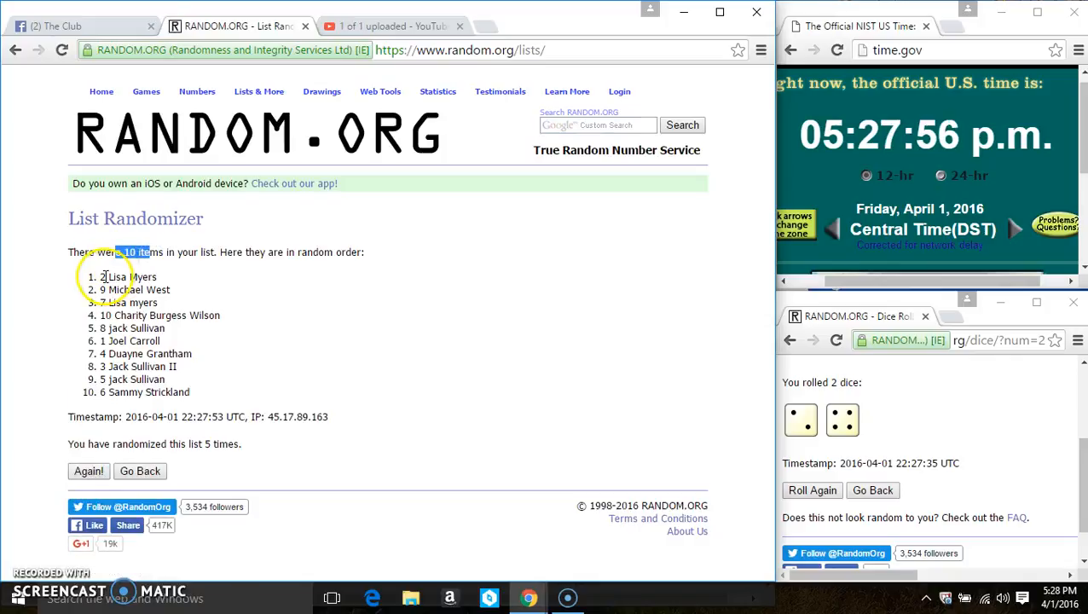
pyautogui.doubleClick(145, 391)
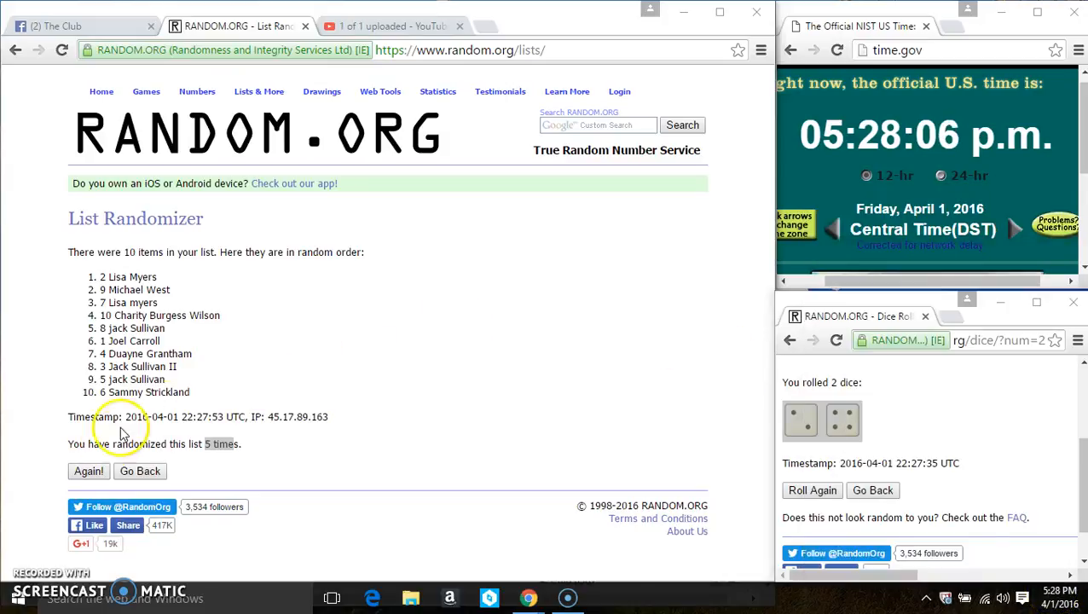
pyautogui.click(89, 471)
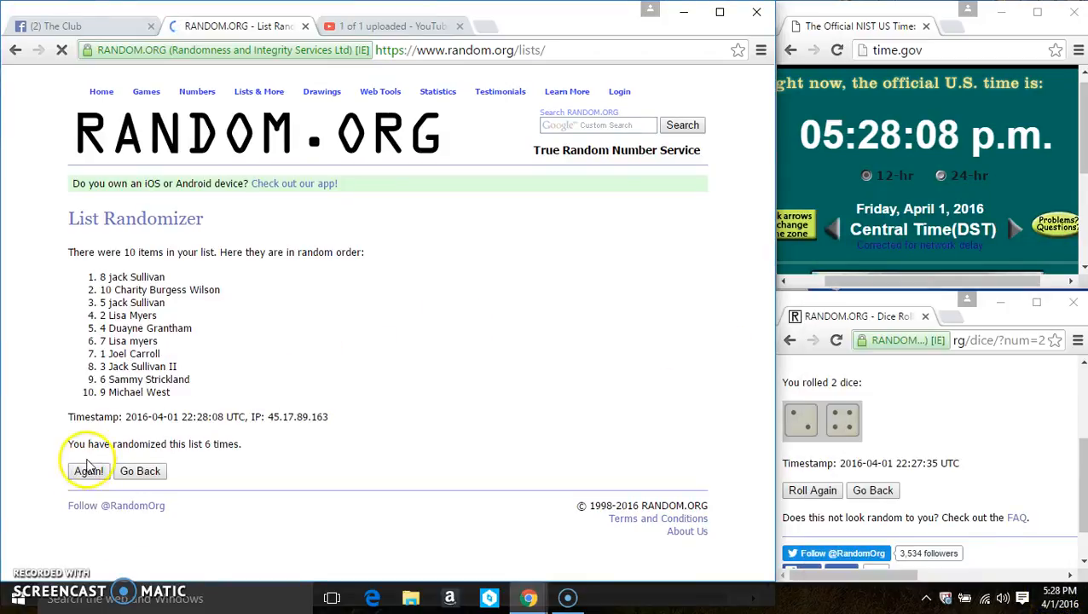